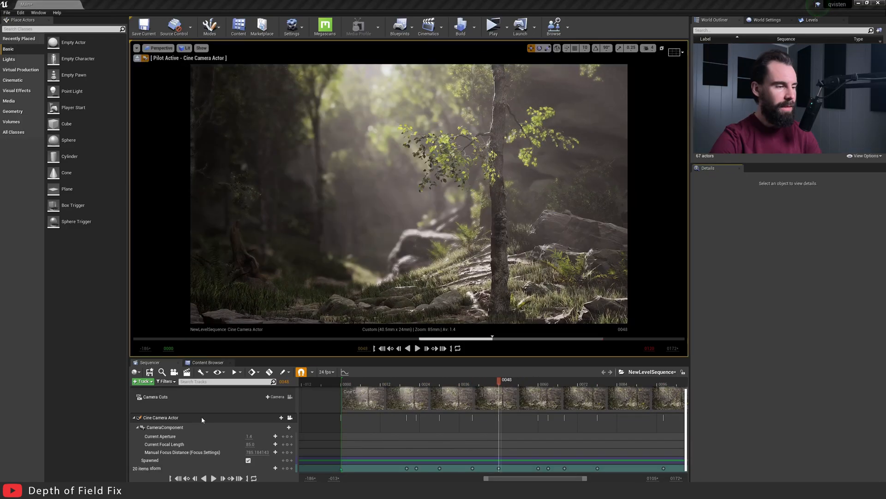
Select the Cine Camera Actor in the Sequencer to show its lens and focus settings
{"action": "left_click", "coordinate": [160, 418]}
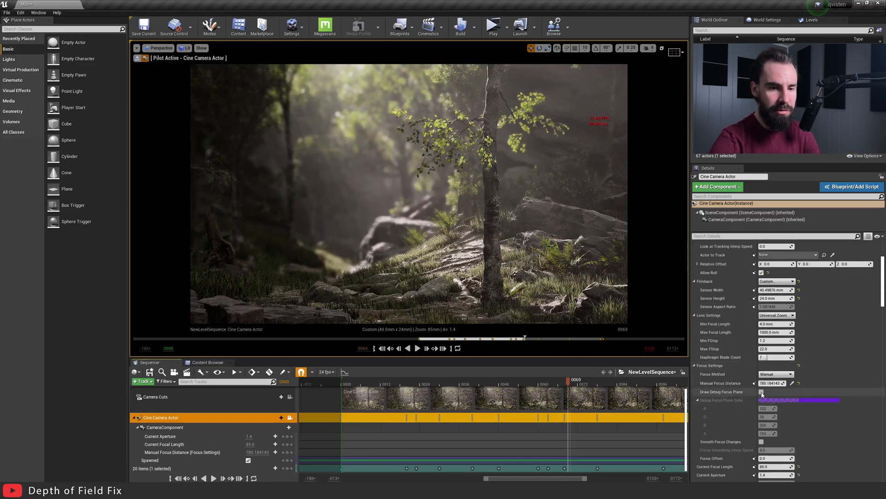
Set the camera's Manual Focus Distance to about 808 in the Details panel
{"action": "left_click", "coordinate": [761, 391]}
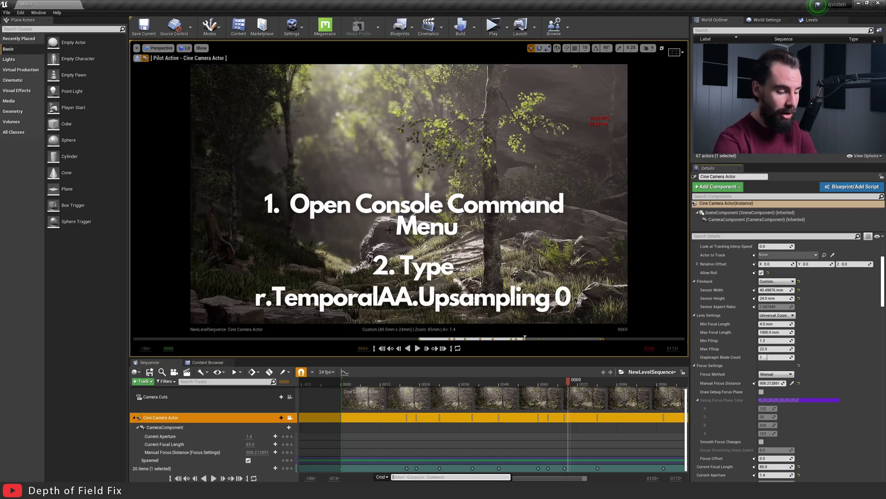
Run r.TemporalAA.Upsampling 1 in the console to compare the forest shot's depth of field
{"action": "type", "text": "r.Tempor"}
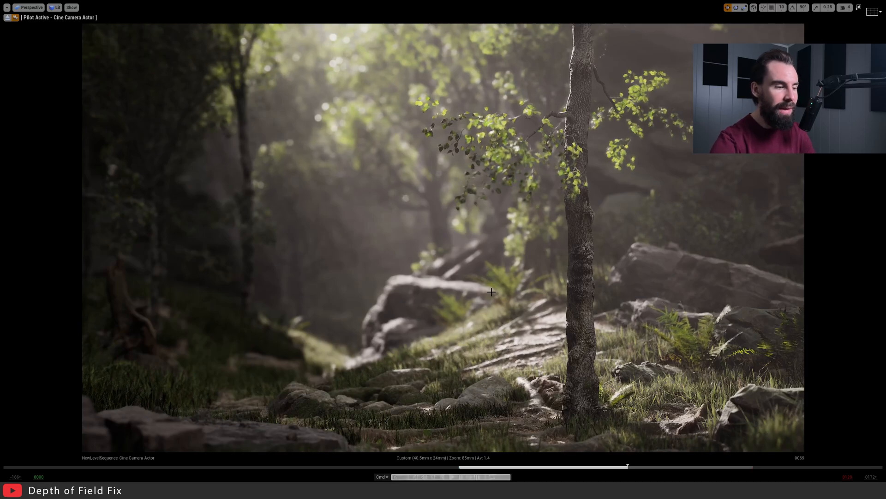
{"action": "type", "text": "r.TemporalAA.Upsampling 1"}
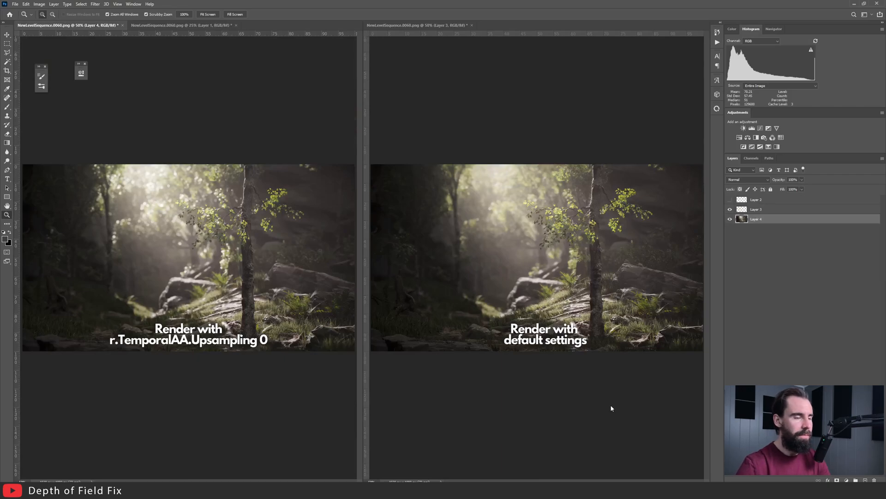
{"action": "mouse_move", "coordinate": [595, 405]}
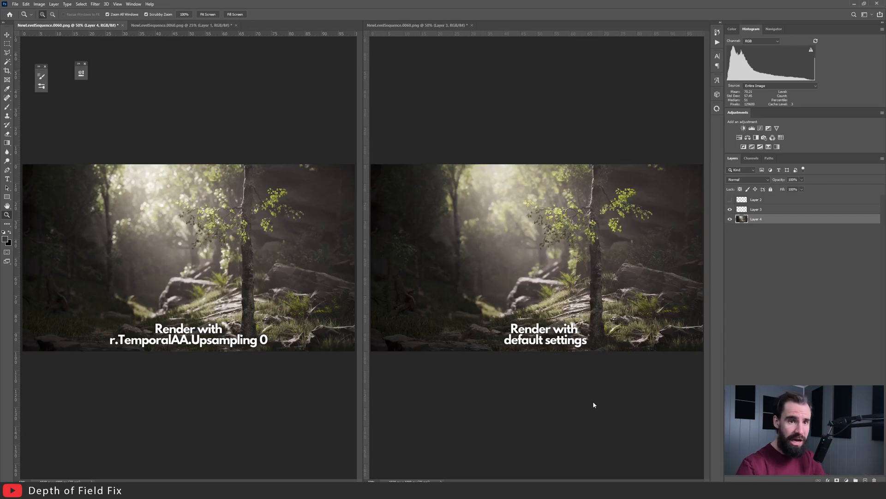
{"action": "mouse_move", "coordinate": [222, 346]}
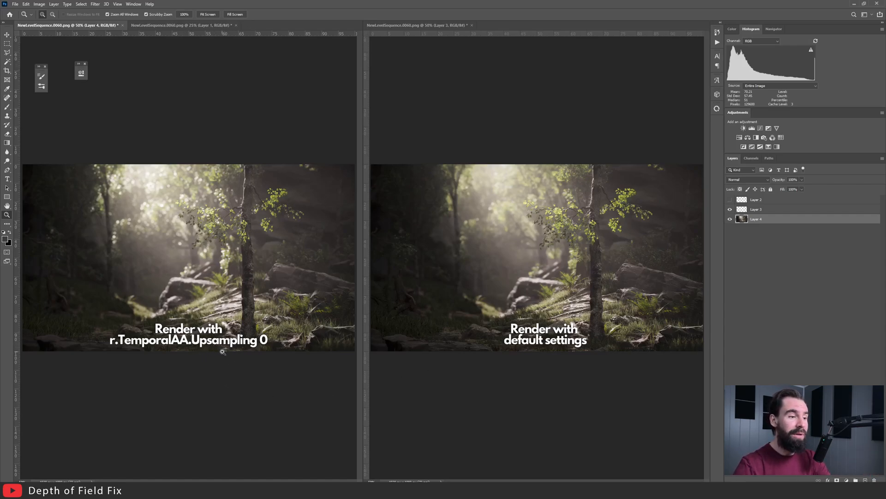
{"action": "mouse_move", "coordinate": [602, 336]}
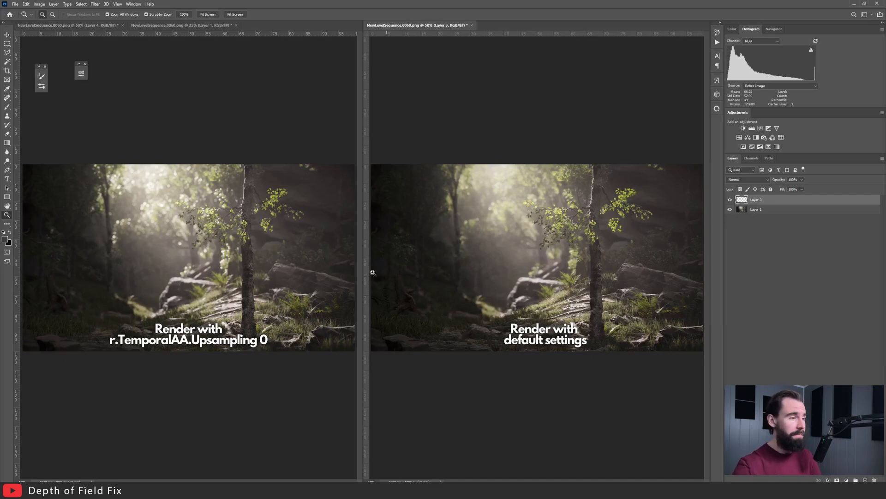
{"action": "mouse_move", "coordinate": [218, 279]}
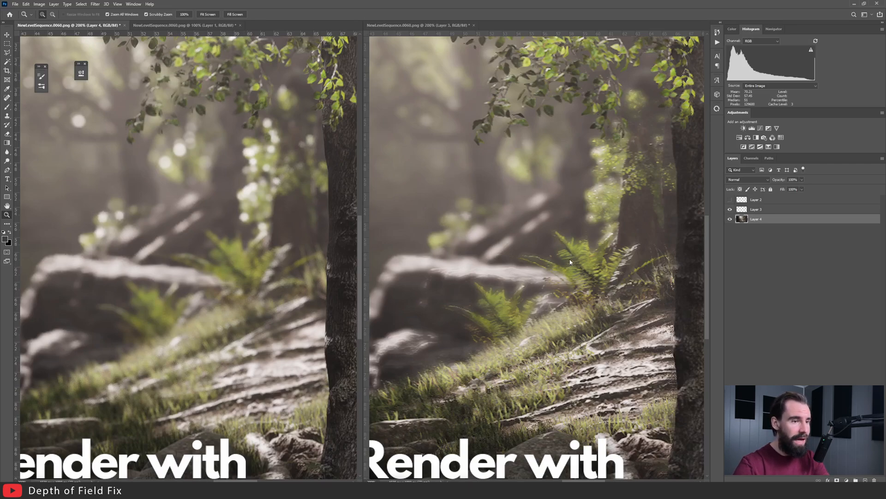
{"action": "mouse_move", "coordinate": [473, 306]}
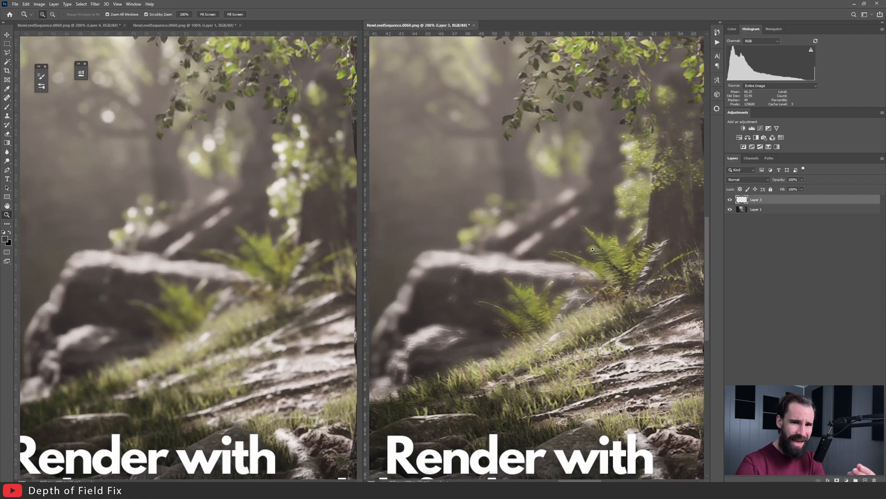
{"action": "mouse_move", "coordinate": [550, 312]}
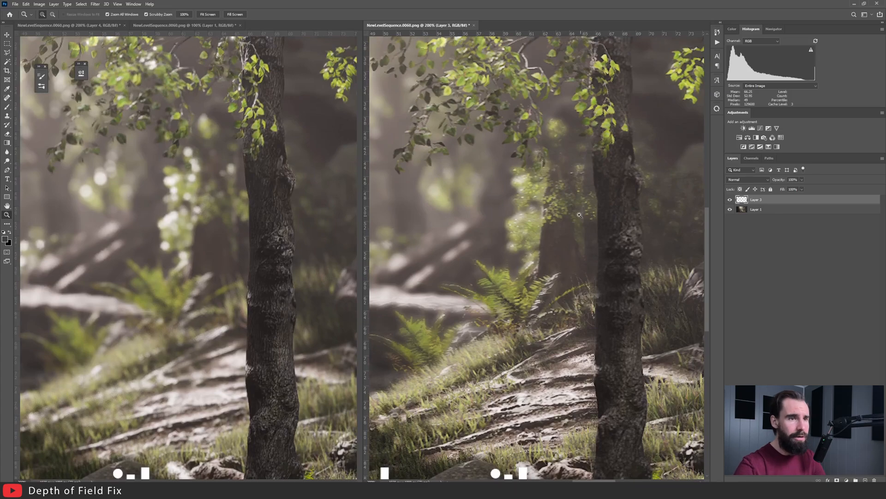
{"action": "mouse_move", "coordinate": [517, 208]}
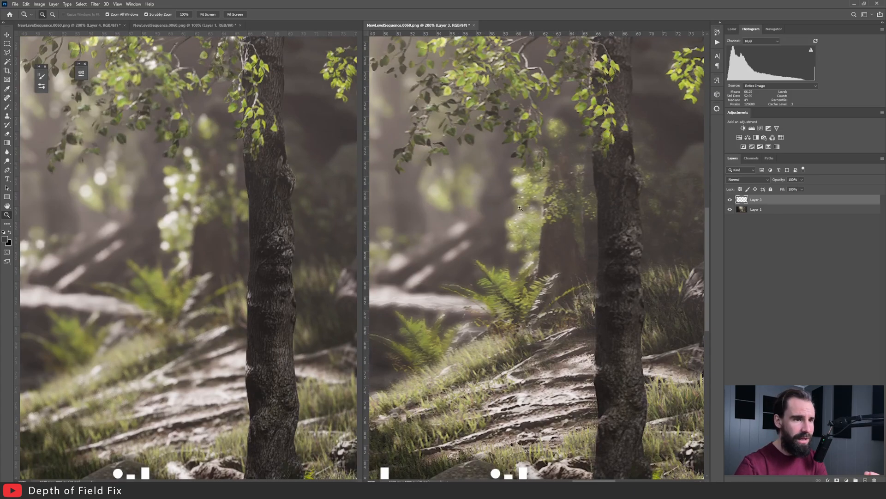
{"action": "mouse_move", "coordinate": [229, 231]}
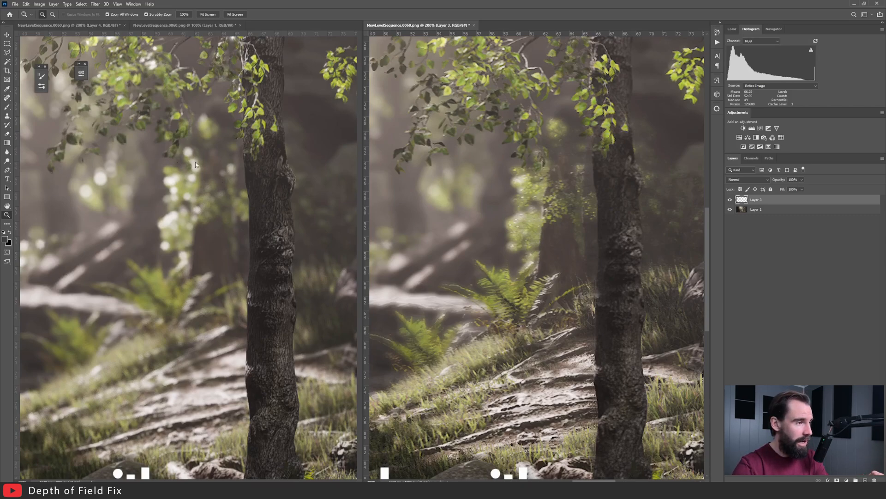
{"action": "mouse_move", "coordinate": [165, 162]}
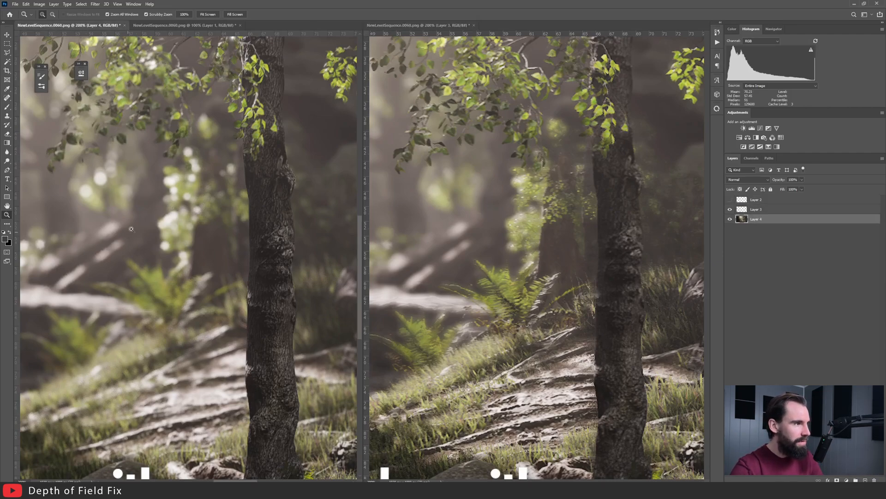
{"action": "mouse_move", "coordinate": [512, 210]}
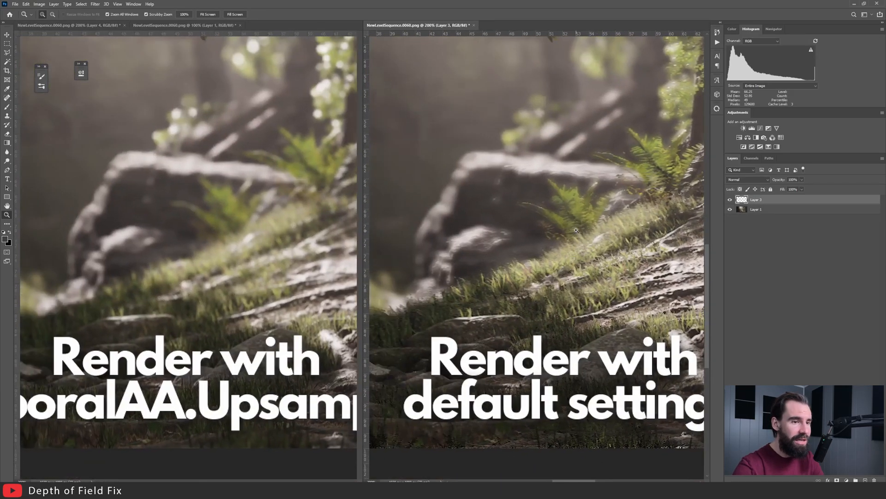
{"action": "mouse_move", "coordinate": [547, 266]}
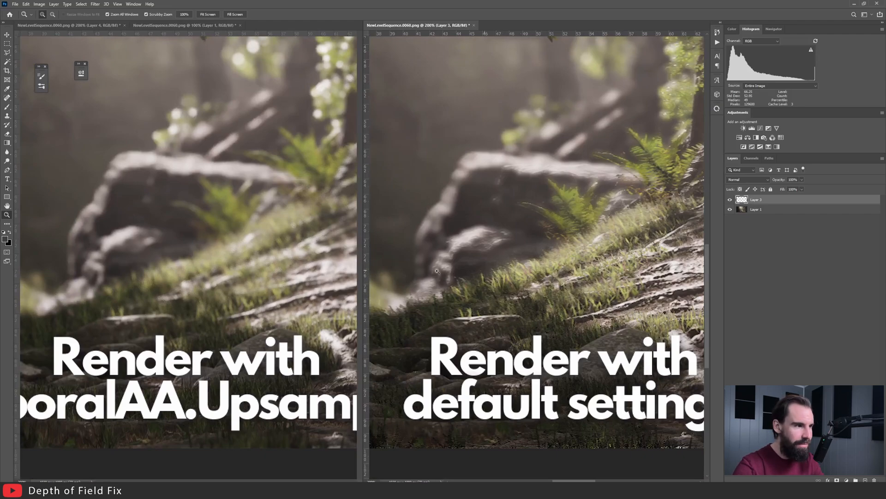
{"action": "mouse_move", "coordinate": [190, 253]}
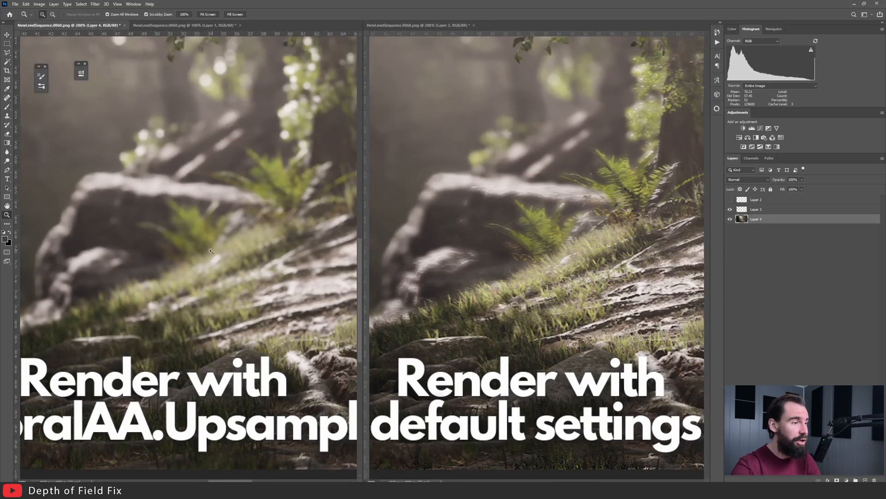
{"action": "mouse_move", "coordinate": [229, 232]}
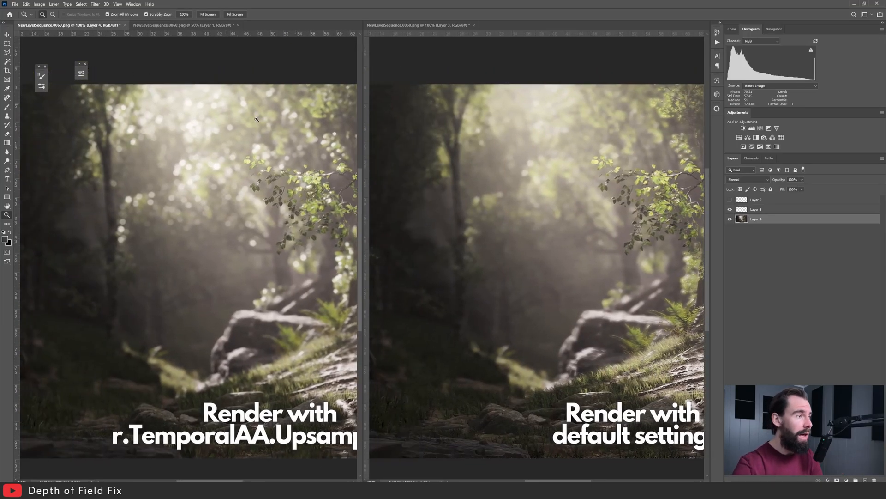
{"action": "mouse_move", "coordinate": [156, 126]}
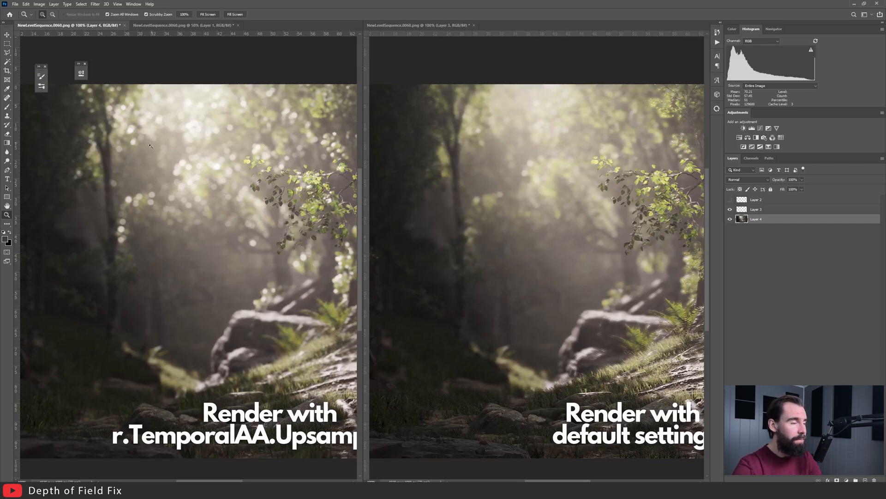
{"action": "mouse_move", "coordinate": [168, 111]}
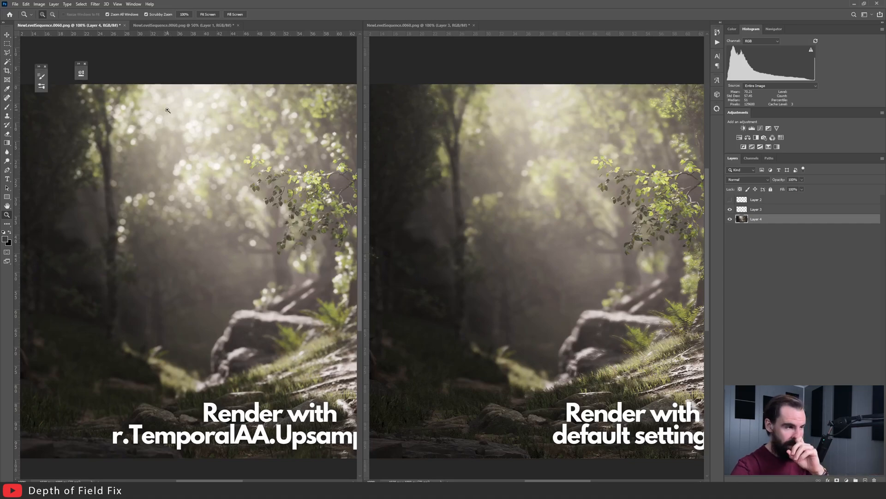
{"action": "mouse_move", "coordinate": [206, 117]}
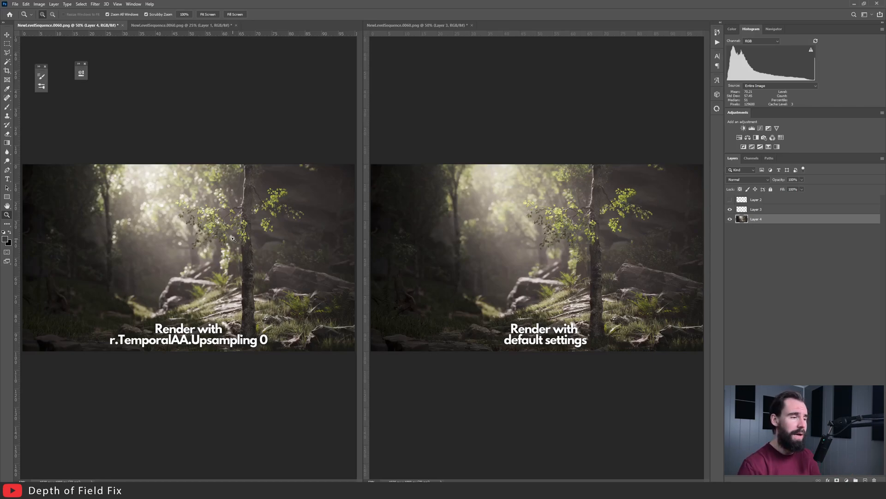
{"action": "mouse_move", "coordinate": [145, 242]}
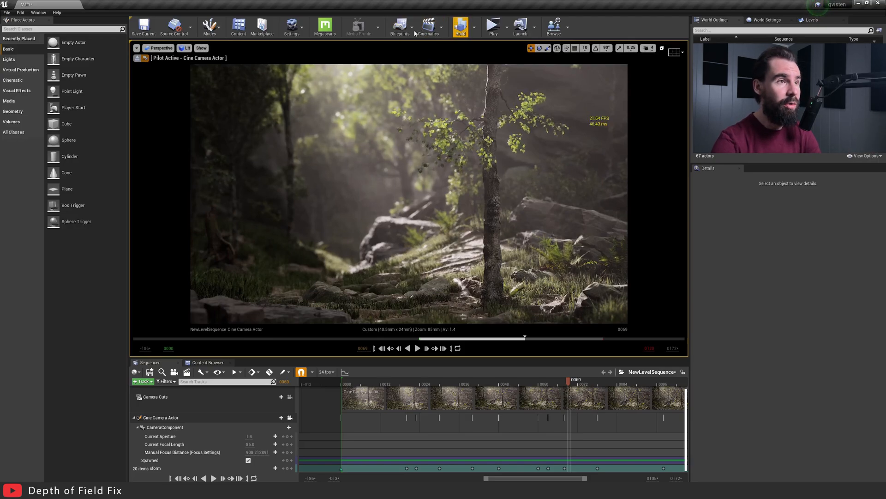
Have Event BeginPlay execute r.TemporalAA.Upsampling 0 in the level blueprint and compile it
{"action": "left_click", "coordinate": [401, 26]}
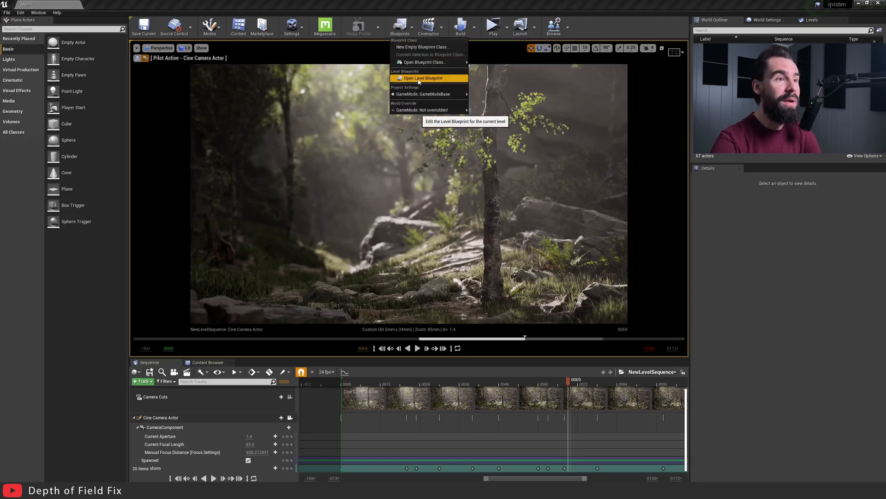
{"action": "left_click", "coordinate": [427, 77]}
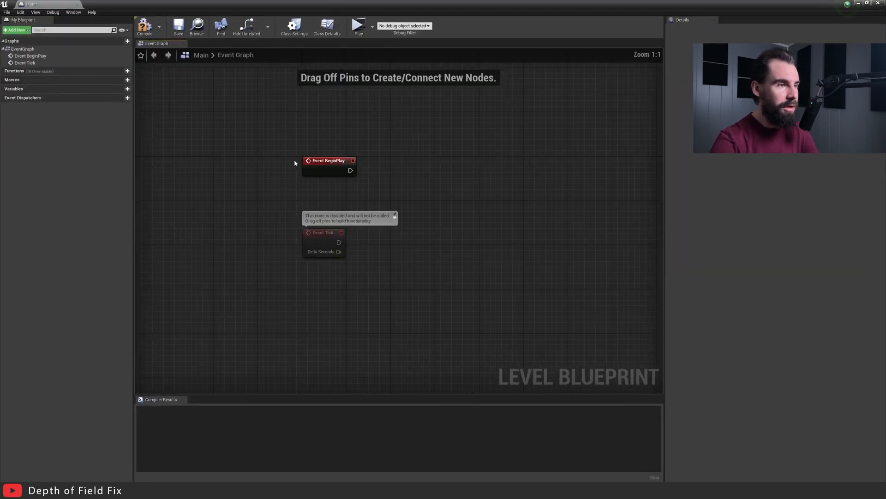
{"action": "mouse_move", "coordinate": [425, 176]}
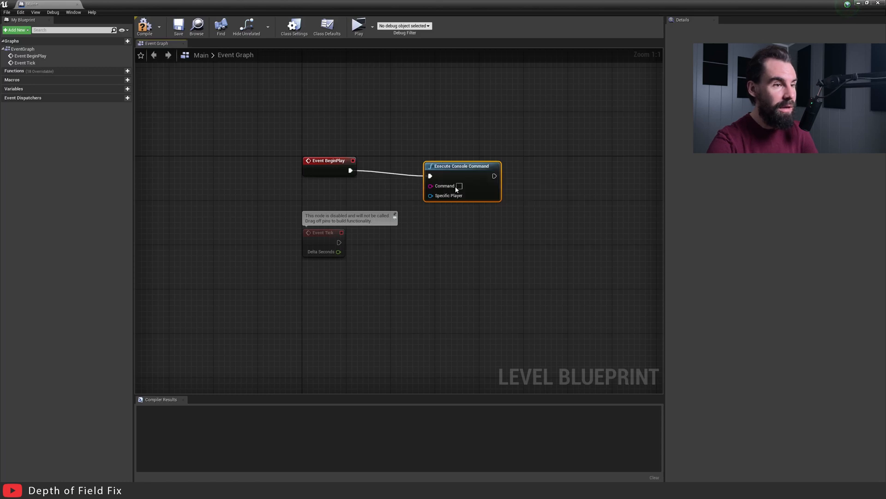
{"action": "mouse_move", "coordinate": [488, 184]}
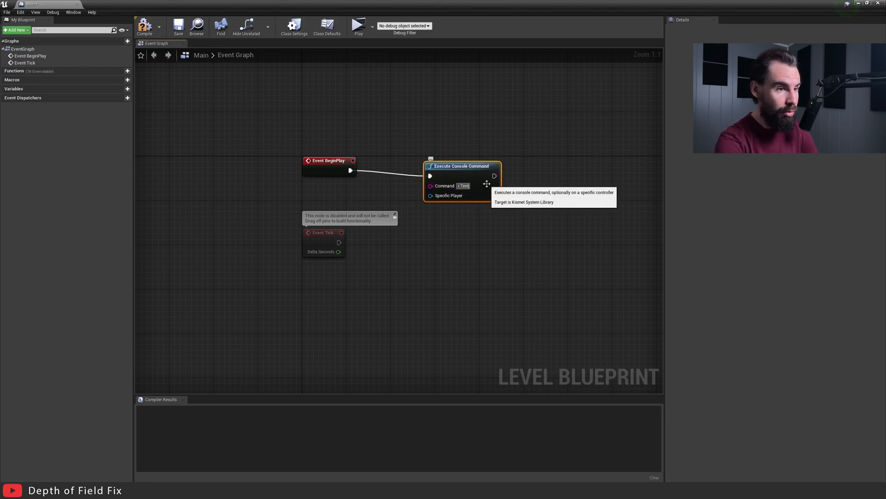
{"action": "type", "text": "r.TemporalAA.Upsampling 0"}
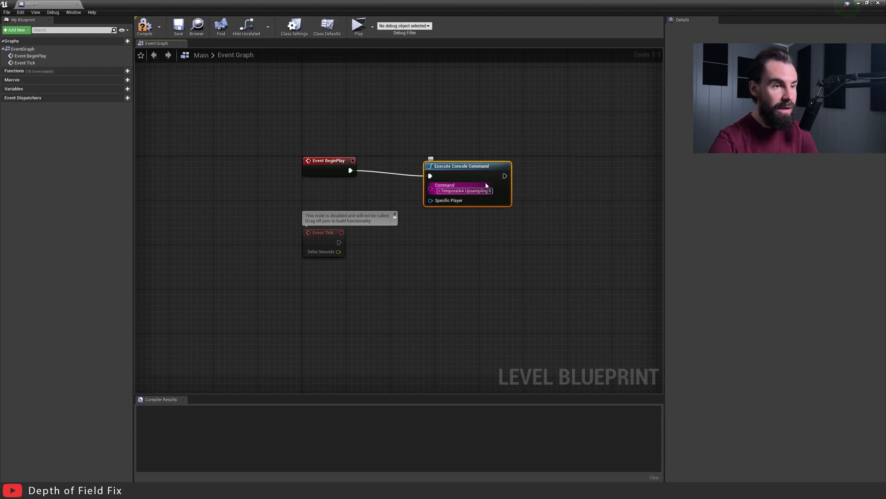
{"action": "left_click", "coordinate": [143, 26]}
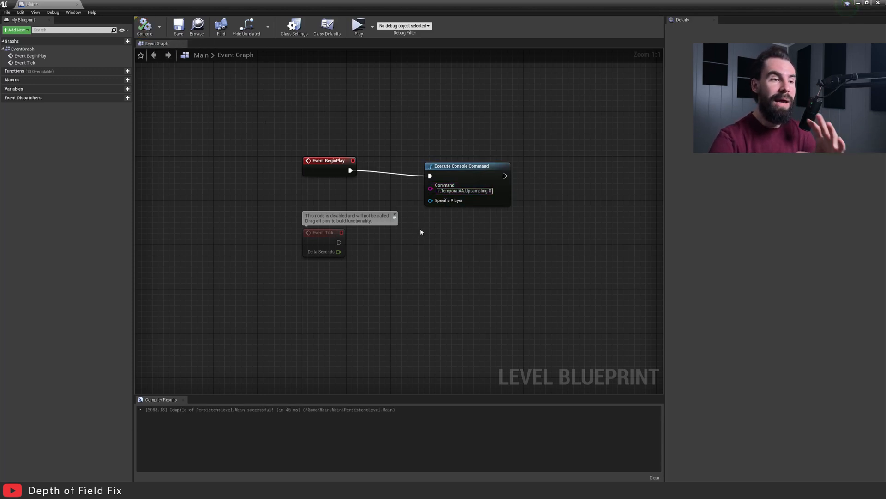
{"action": "mouse_move", "coordinate": [444, 153]}
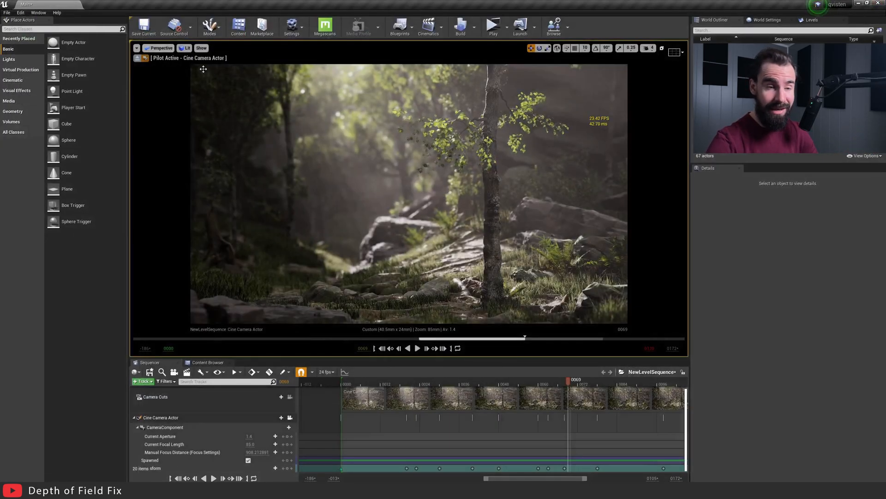
Bring up the render job's Console Variables settings in the Movie Render Queue
{"action": "left_click", "coordinate": [38, 13]}
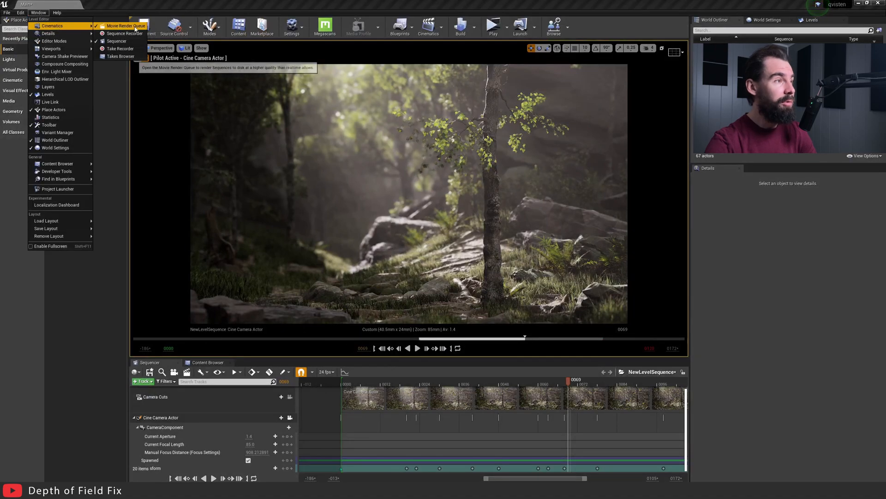
{"action": "left_click", "coordinate": [121, 26]}
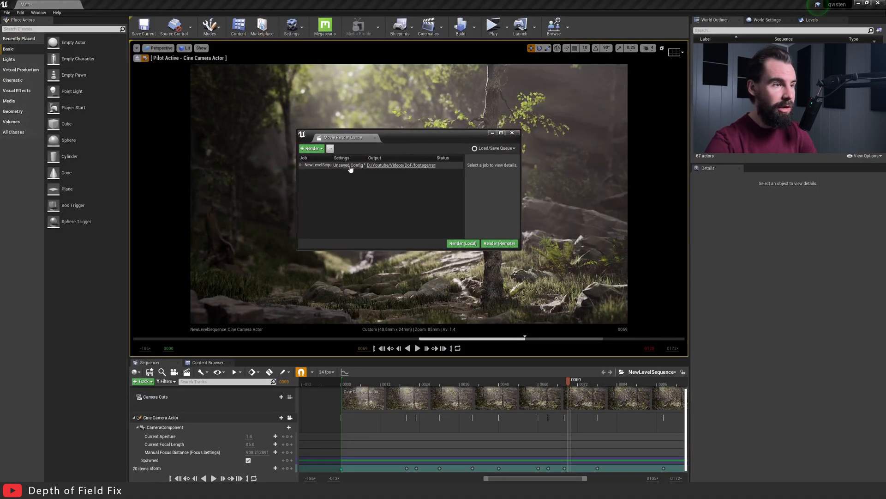
{"action": "left_click", "coordinate": [341, 166]}
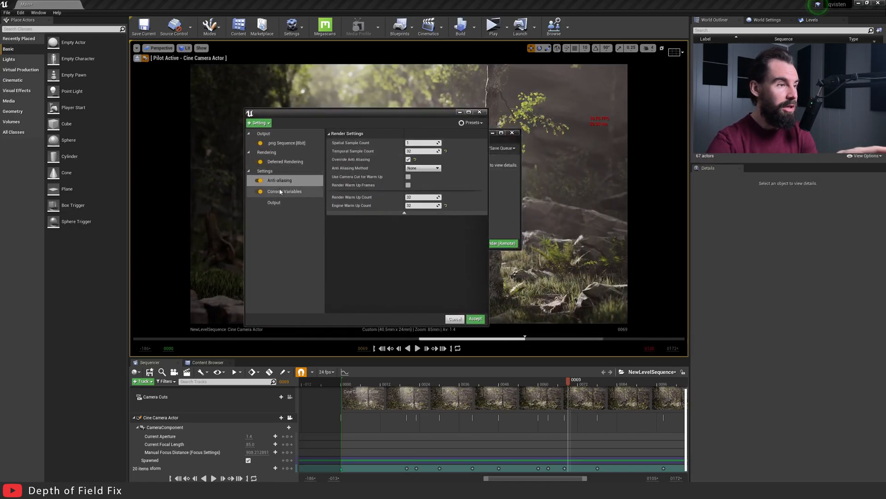
{"action": "left_click", "coordinate": [284, 191]}
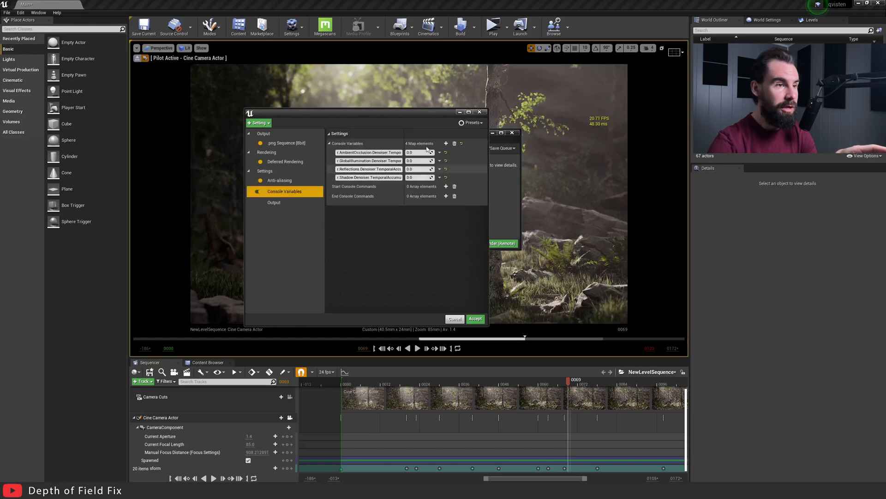
Add console variable r.TemporalAA.Upsampling 0 to the job, accept, and close the queue
{"action": "left_click", "coordinate": [446, 143]}
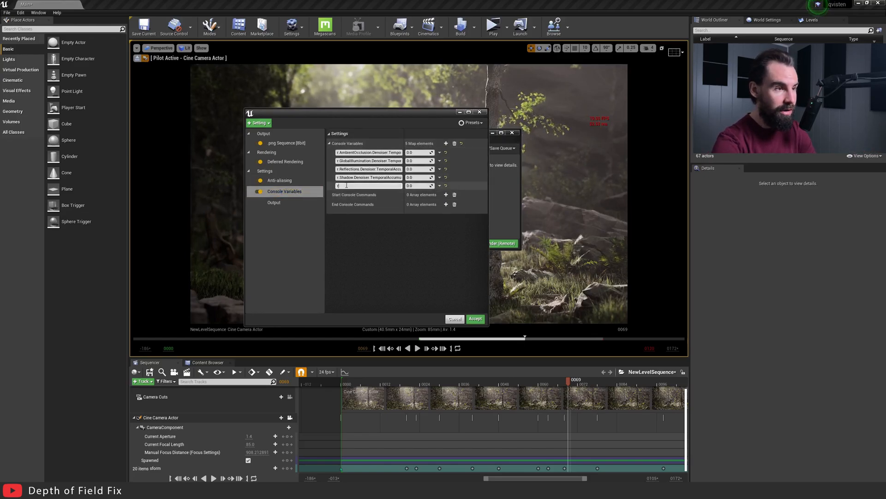
{"action": "type", "text": "r.TemporalAA"}
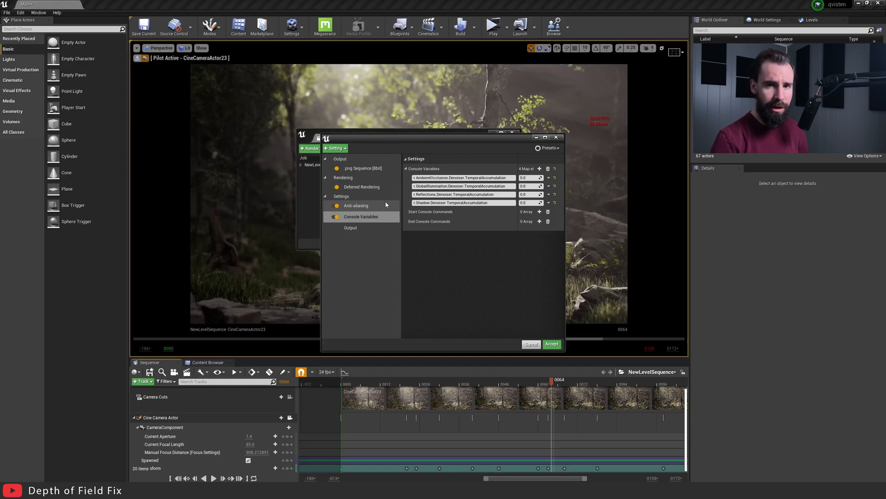
{"action": "left_click", "coordinate": [551, 344]}
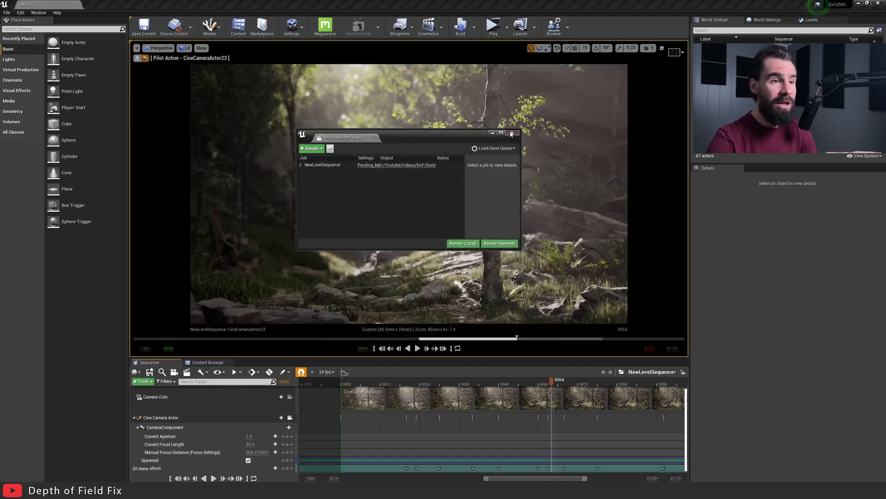
{"action": "left_click", "coordinate": [511, 133]}
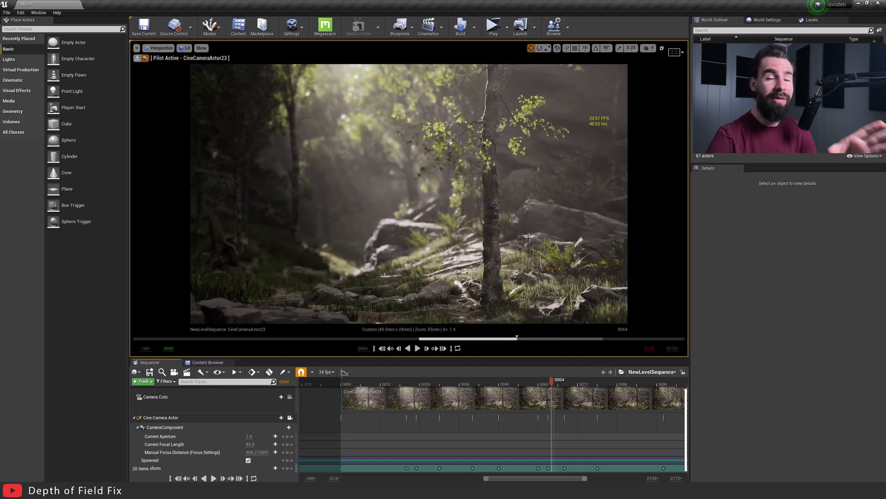